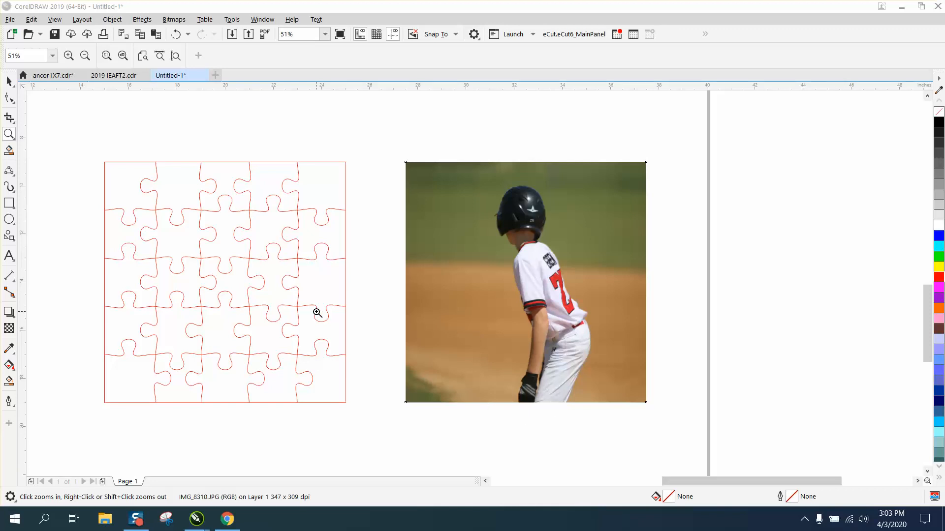
Drag the baseball photo onto the puzzle grid and send it behind the red cut lines
{"action": "left_click", "coordinate": [224, 282]}
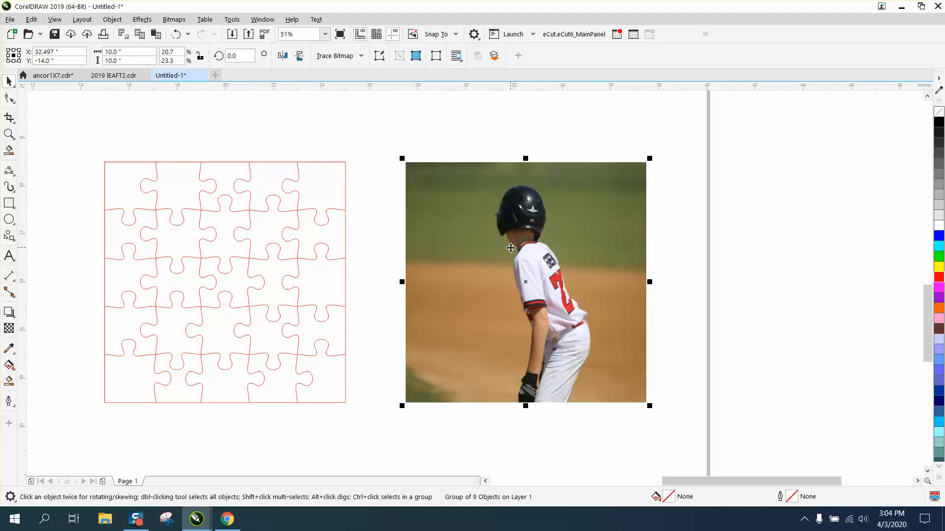
{"action": "left_click_drag", "start_coordinate": [525, 282], "coordinate": [225, 281]}
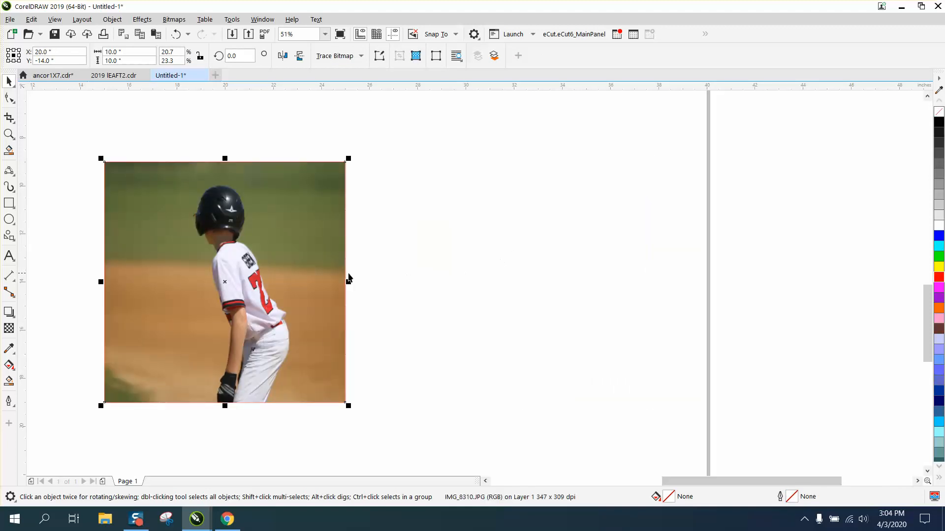
{"action": "mouse_move", "coordinate": [403, 265]}
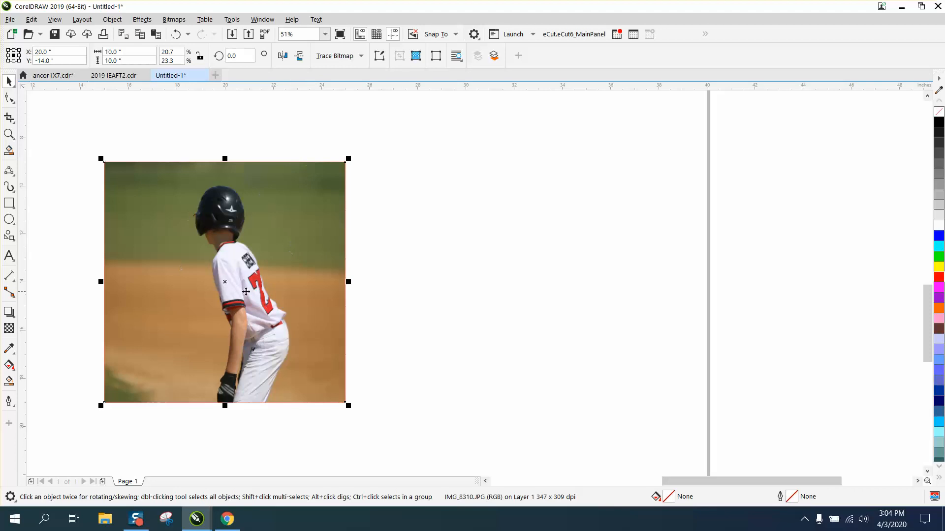
{"action": "left_click", "coordinate": [111, 19]}
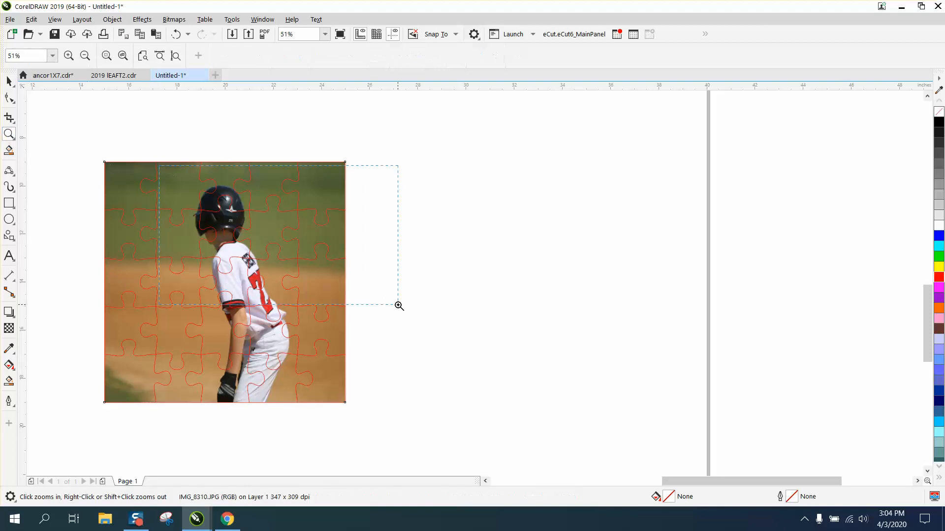
{"action": "left_click", "coordinate": [398, 305]}
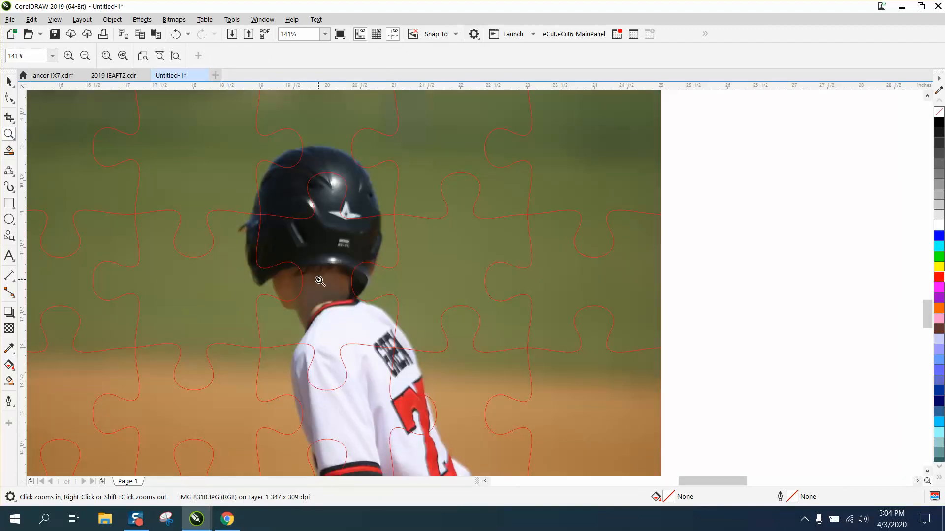
{"action": "left_click", "coordinate": [343, 272]}
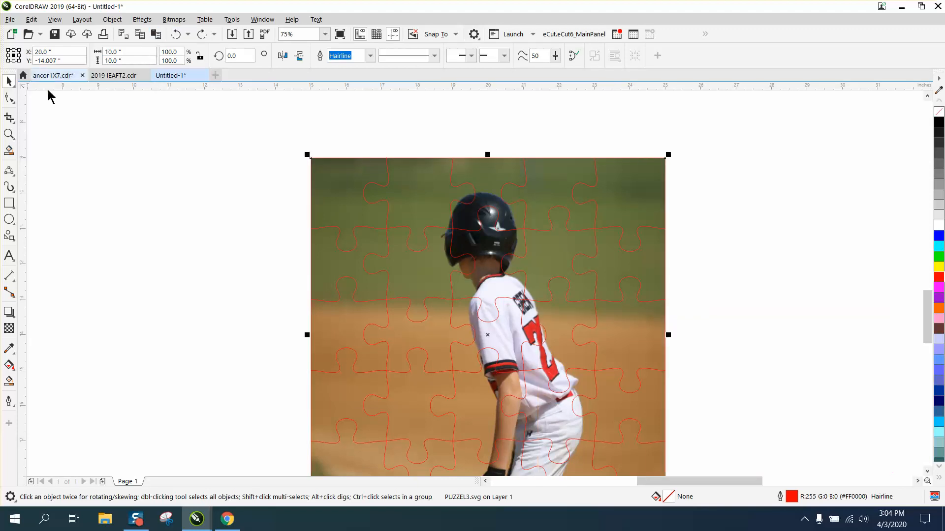
Mirror the horizontal cut line through the helmet vertically and horizontally so its tabs clear the head
{"action": "left_click", "coordinate": [583, 315]}
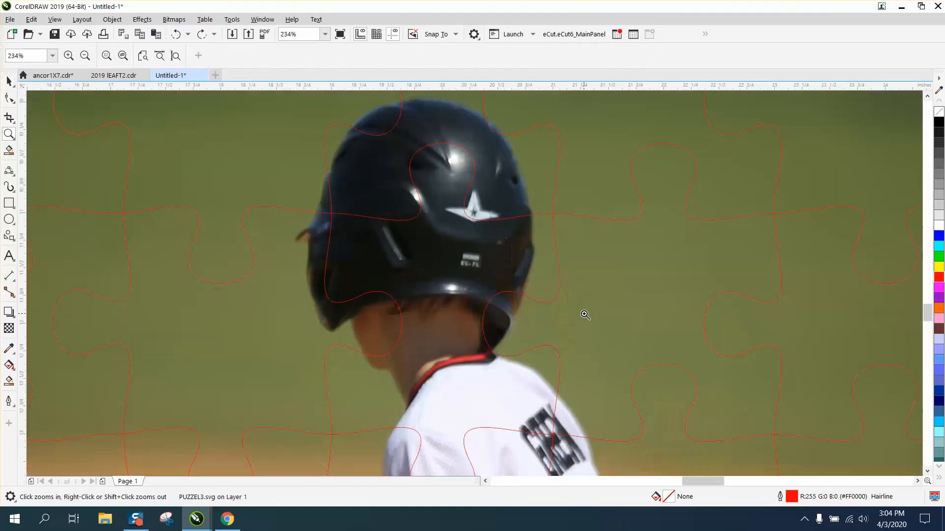
{"action": "left_click", "coordinate": [318, 216]}
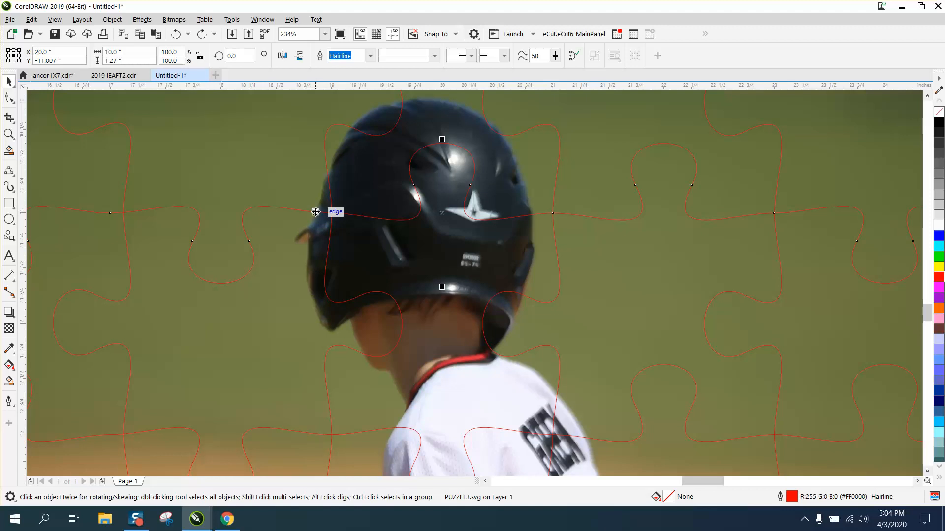
{"action": "mouse_move", "coordinate": [277, 65]}
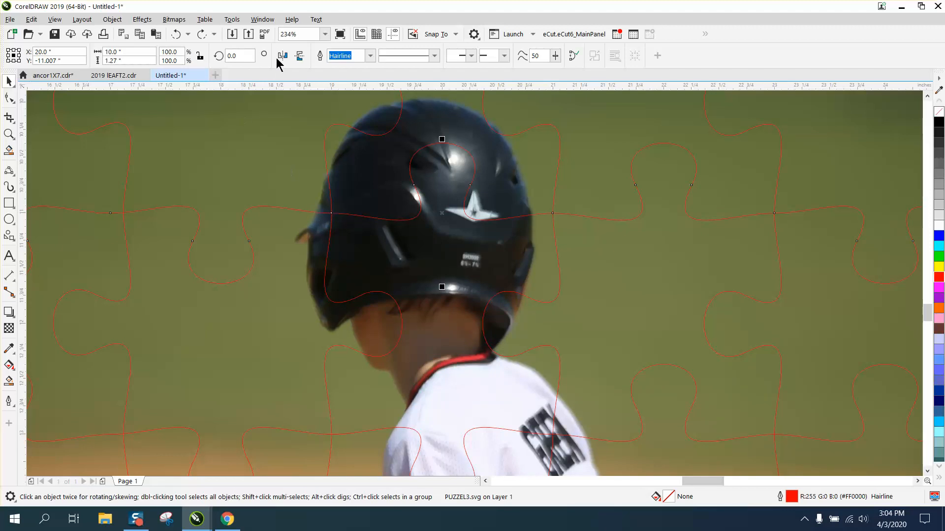
{"action": "left_click", "coordinate": [299, 55]}
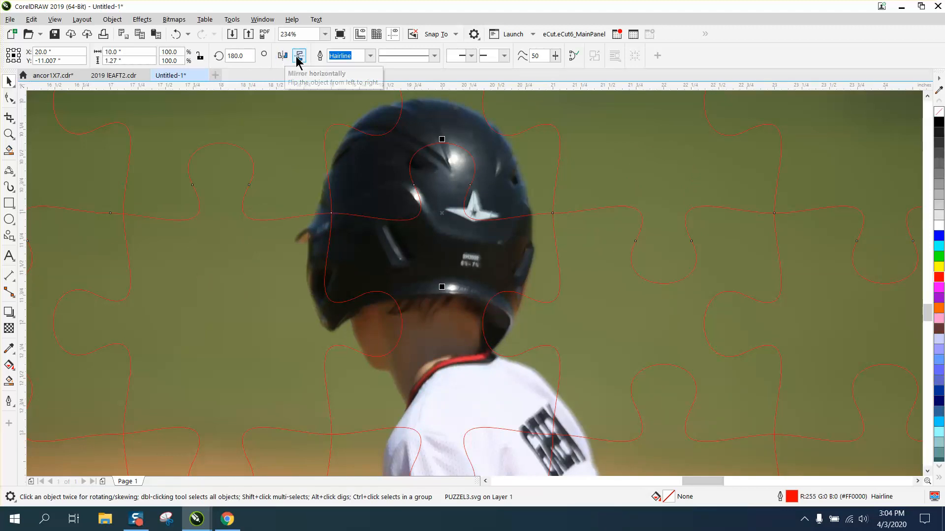
{"action": "left_click", "coordinate": [299, 55]}
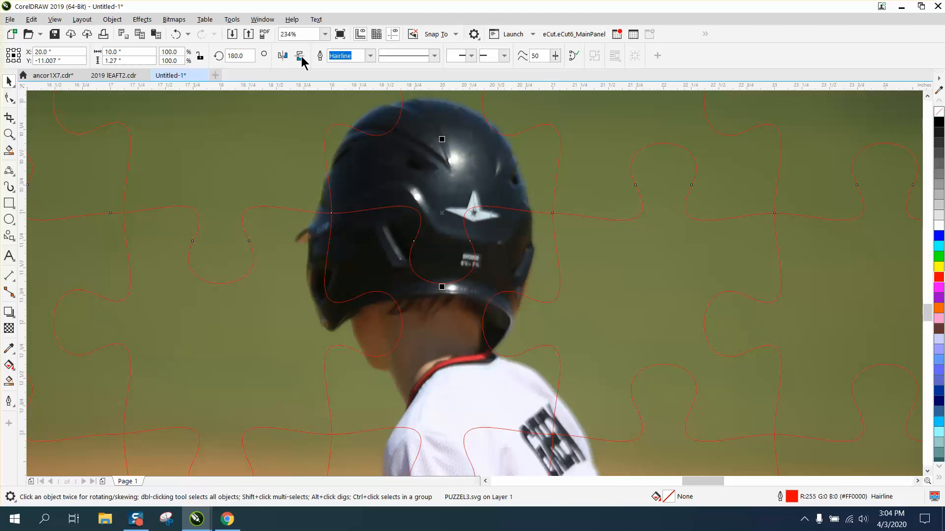
{"action": "mouse_move", "coordinate": [354, 248]}
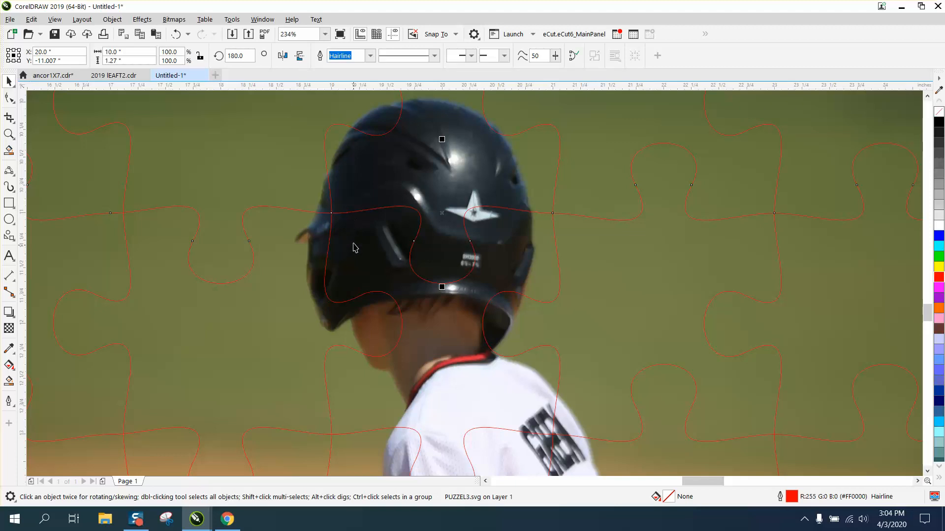
{"action": "mouse_move", "coordinate": [359, 210]}
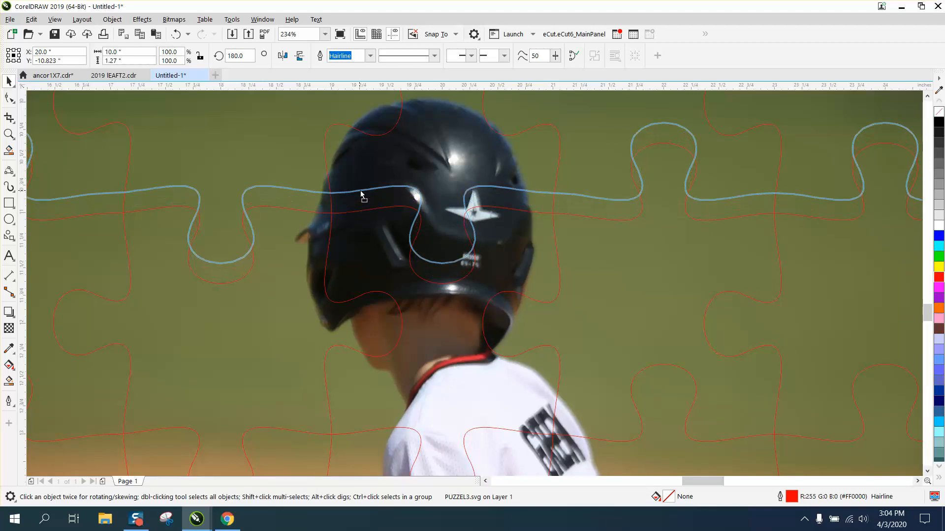
{"action": "left_click", "coordinate": [361, 195]}
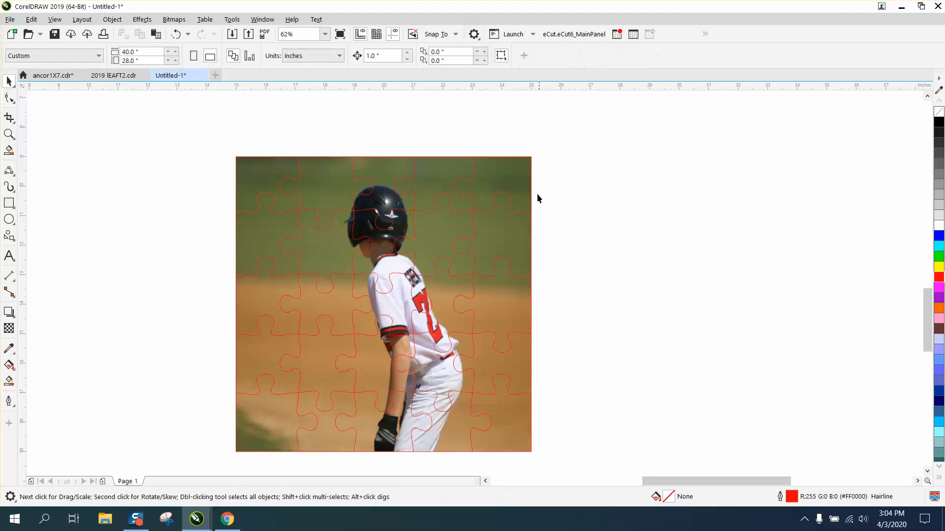
{"action": "left_click", "coordinate": [383, 303]}
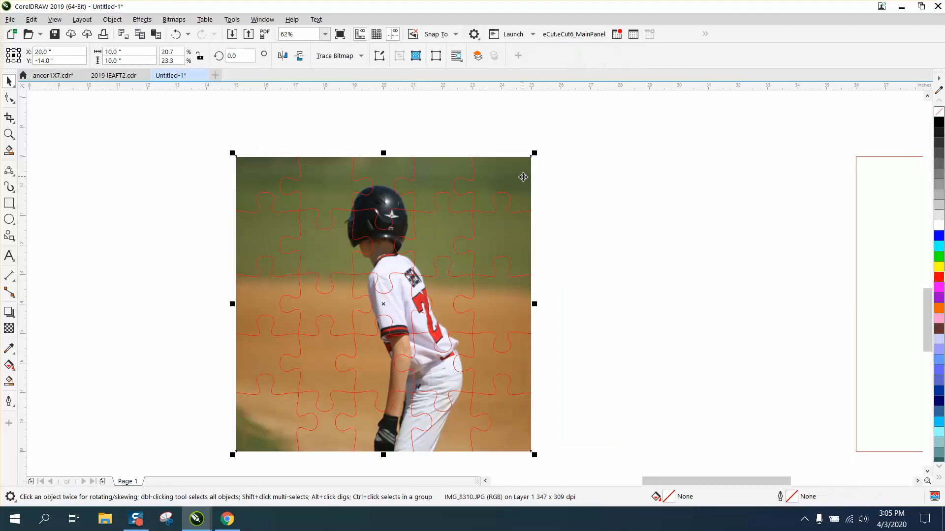
{"action": "left_click_drag", "start_coordinate": [383, 304], "coordinate": [618, 304]}
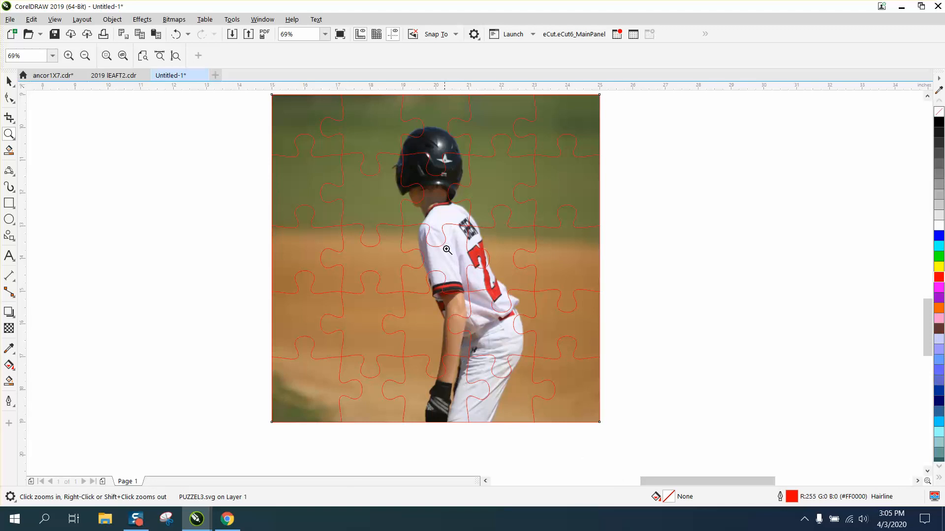
{"action": "mouse_move", "coordinate": [475, 313]}
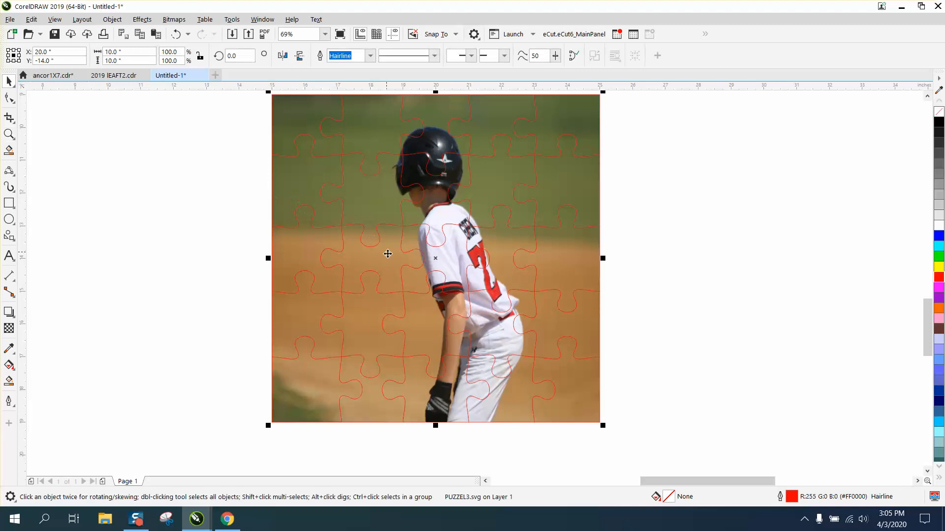
{"action": "mouse_move", "coordinate": [382, 266]}
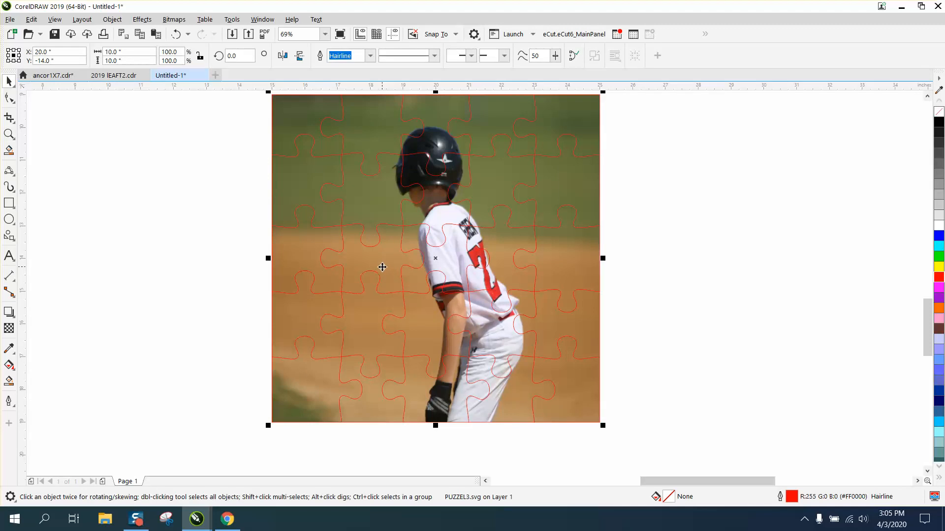
{"action": "mouse_move", "coordinate": [419, 272]}
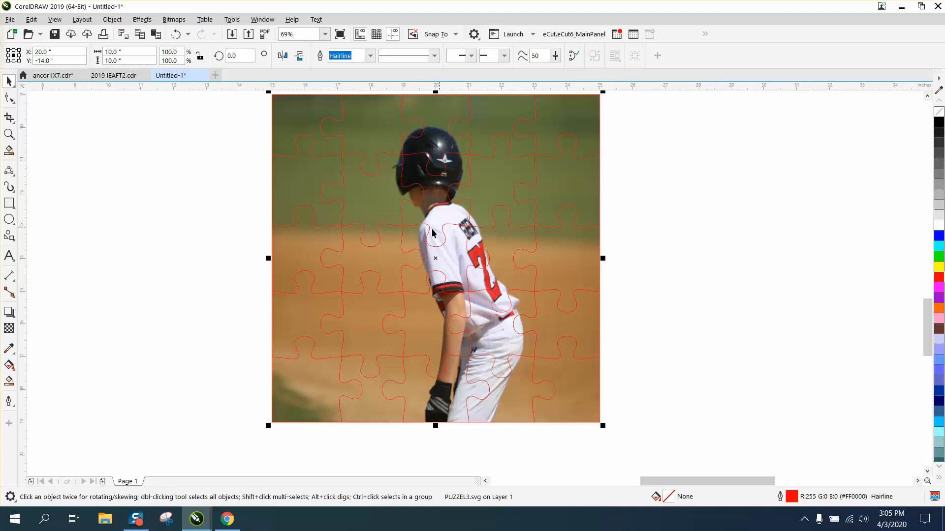
{"action": "mouse_move", "coordinate": [434, 245]}
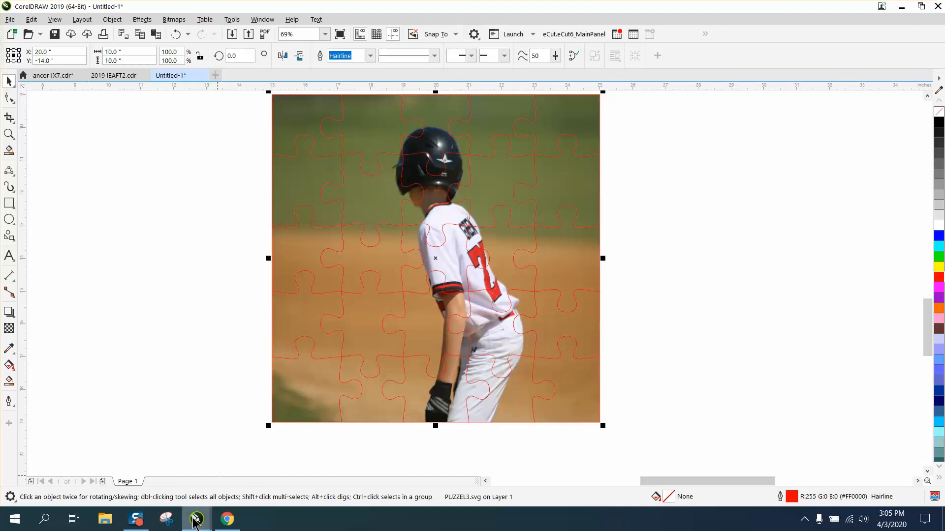
Switch to Chrome and show the downloaded jigsaw.svg puzzle grid
{"action": "left_click", "coordinate": [227, 518]}
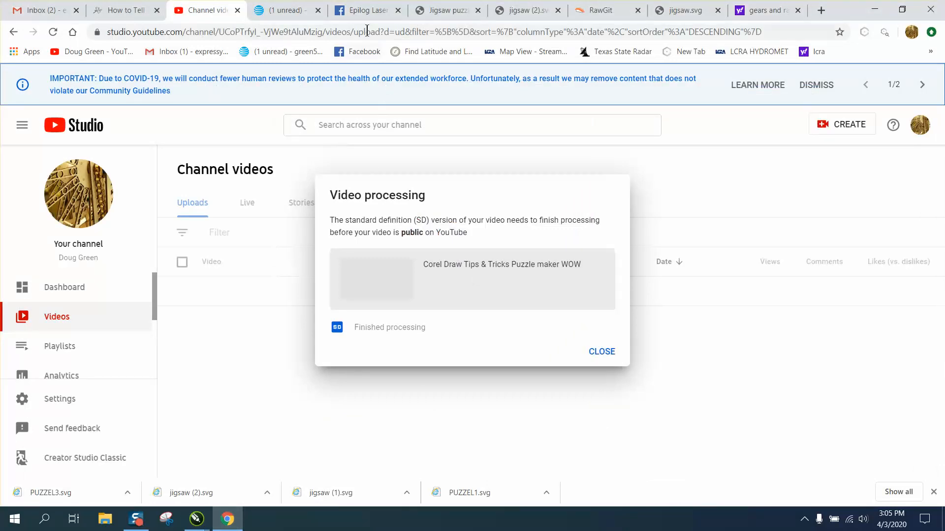
{"action": "left_click", "coordinate": [681, 10]}
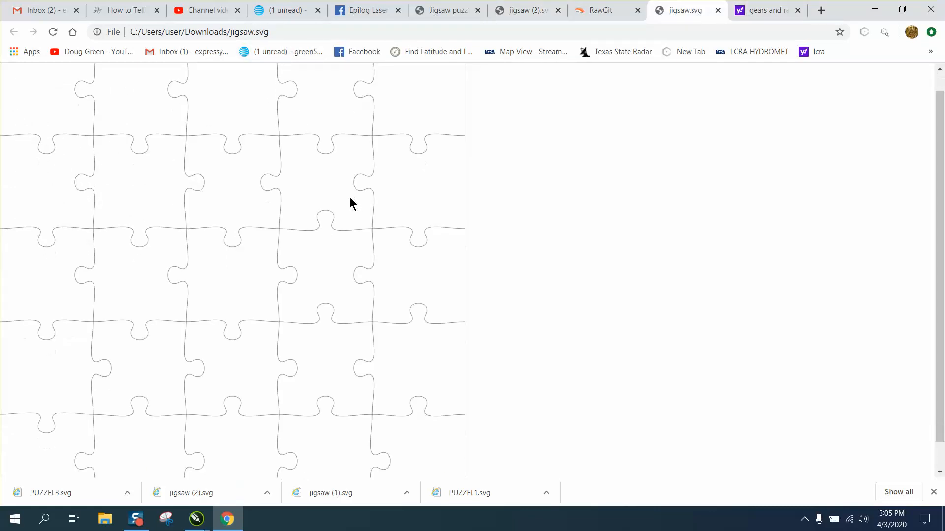
Return to the RawGit jigsaw generator showing a 5 x 5 puzzle at 100 x 100 mm, seed 1720
{"action": "scroll", "scroll_direction": "down", "scroll_amount": 3}
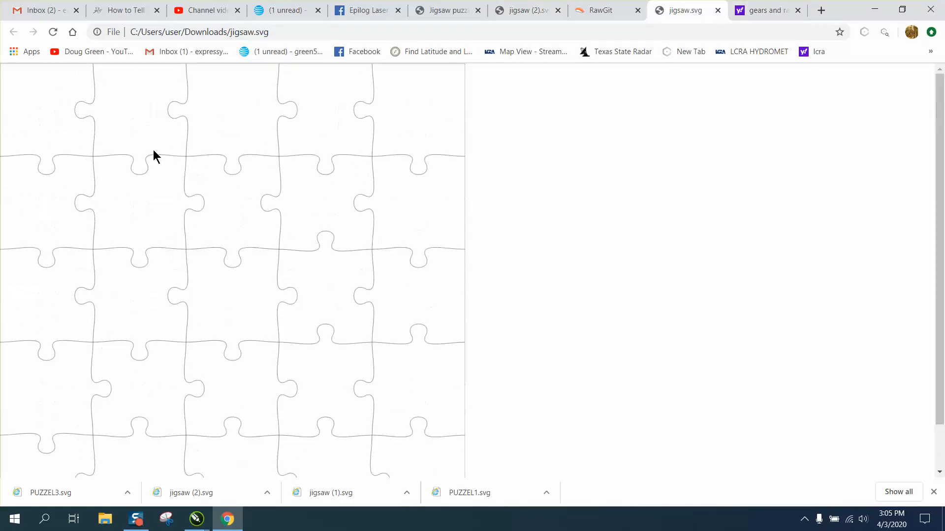
{"action": "left_click", "coordinate": [519, 10]}
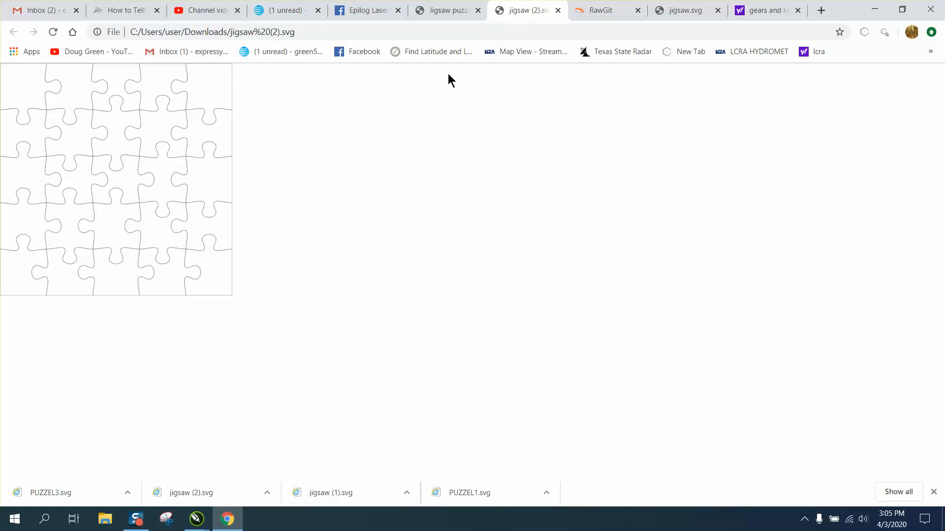
{"action": "left_click", "coordinate": [445, 10]}
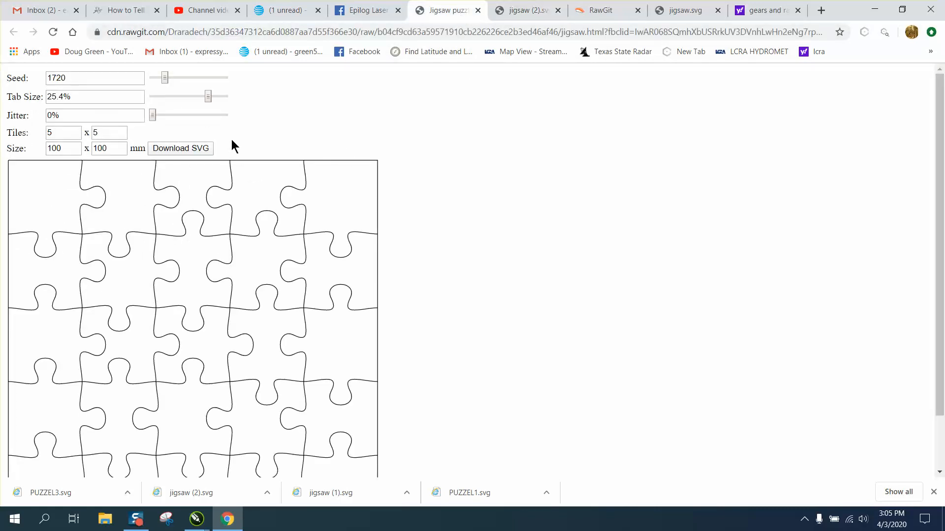
{"action": "mouse_move", "coordinate": [230, 177]}
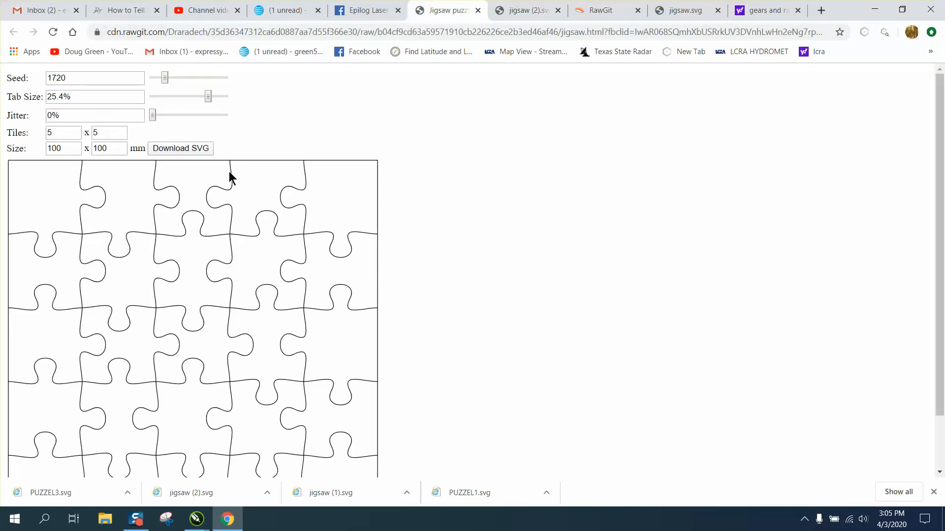